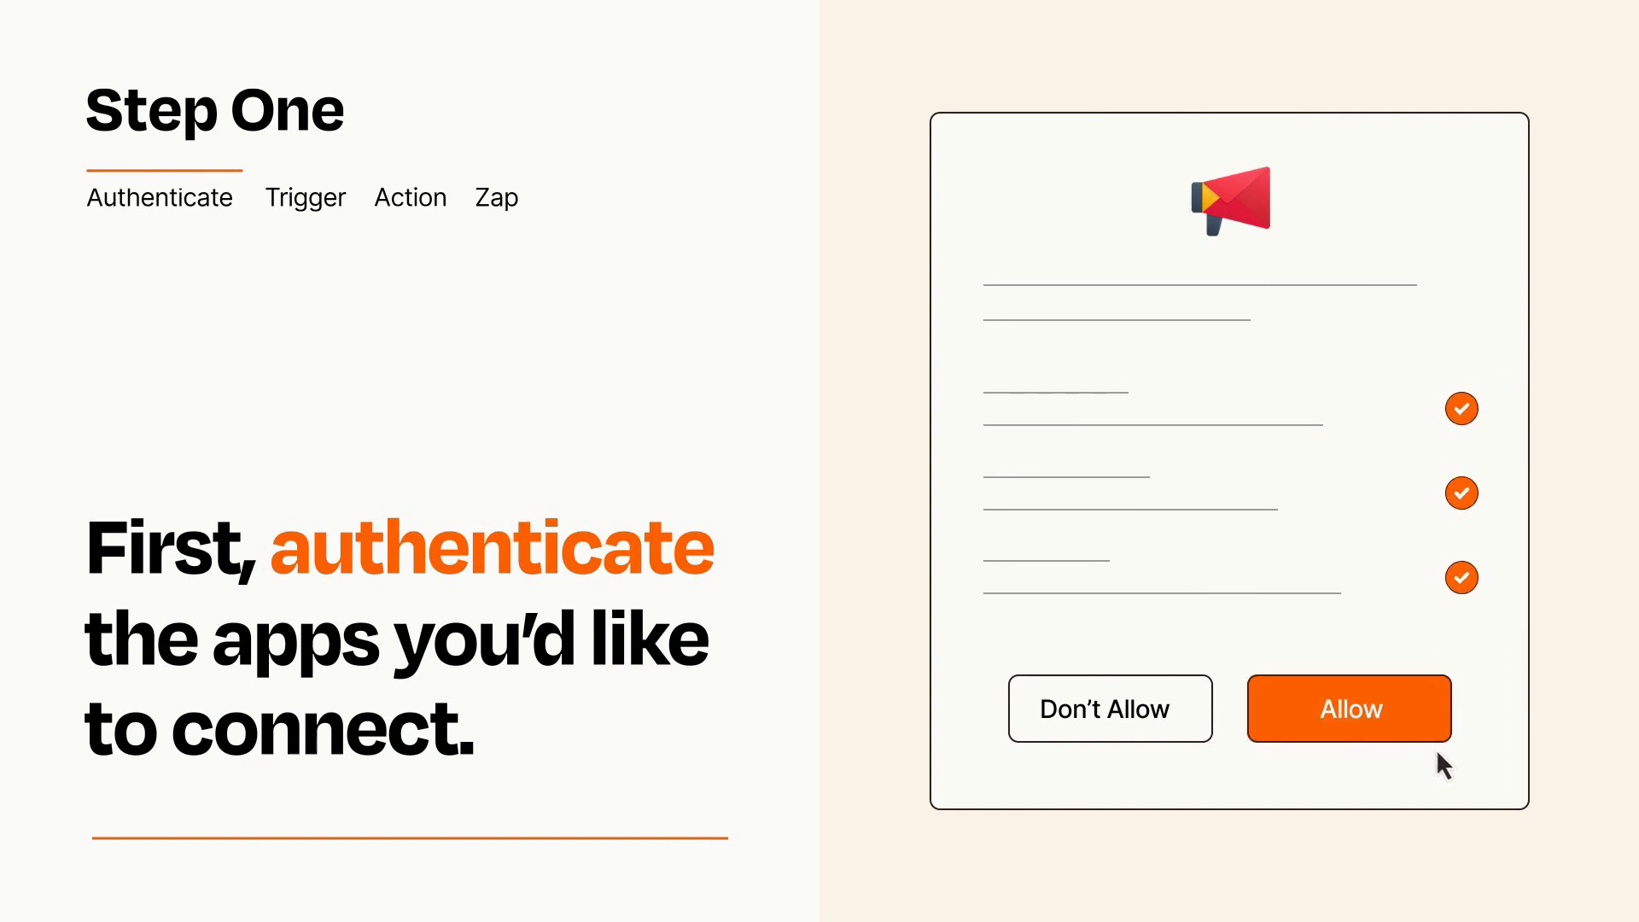
Step: Allow the marketing app to connect to your account in the authentication dialog
{"action": "left_click", "coordinate": [1347, 709]}
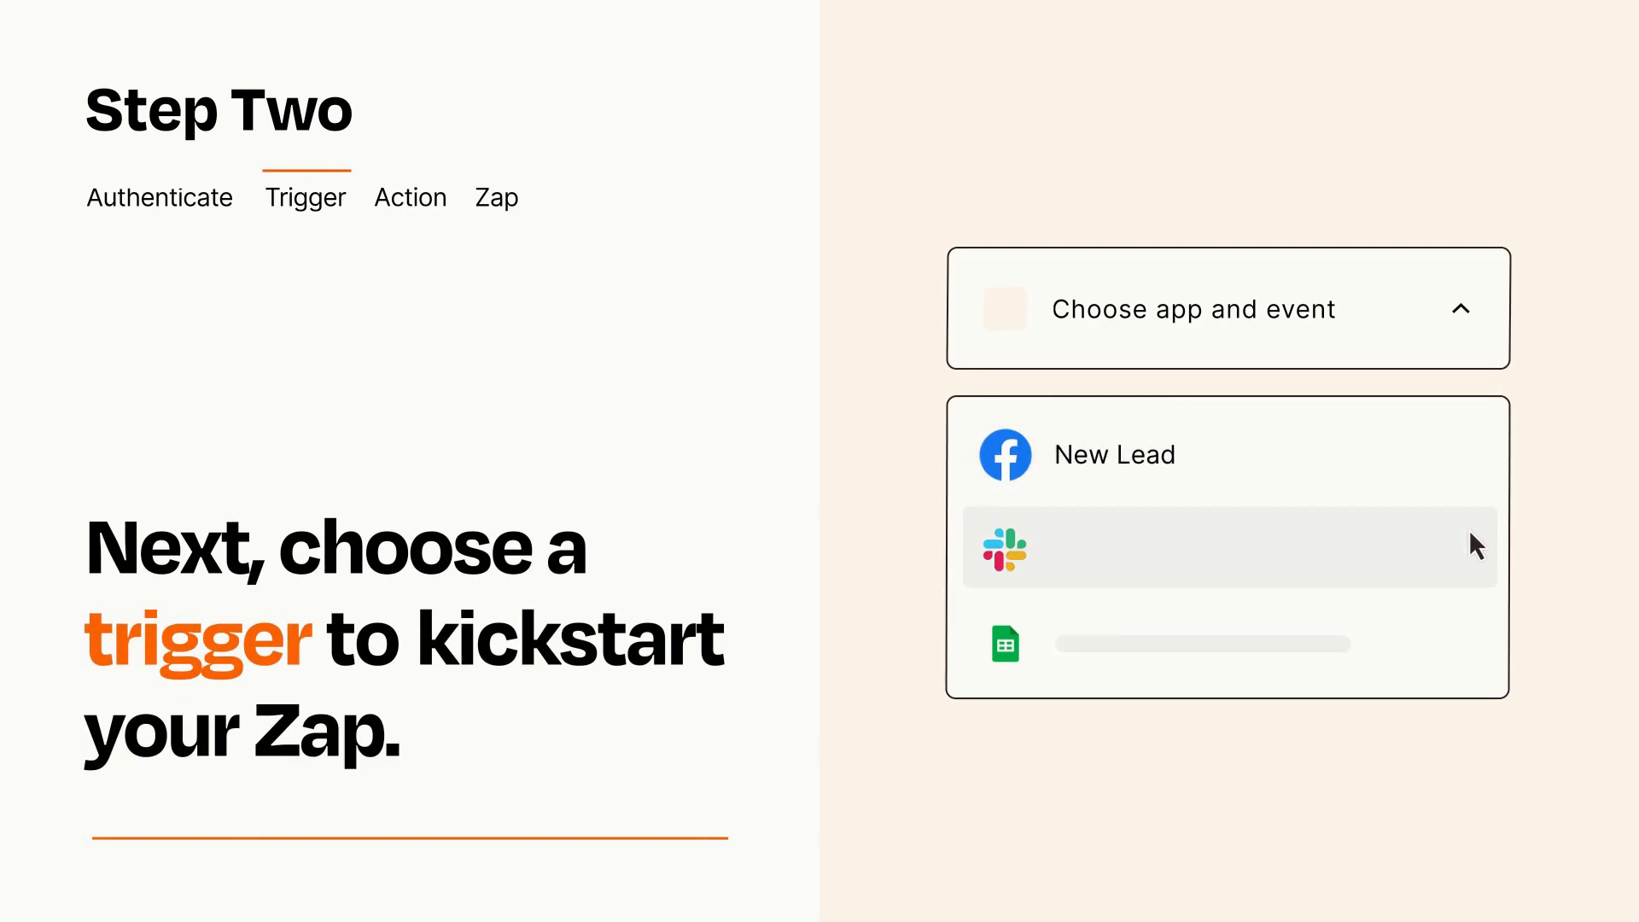
{"action": "mouse_move", "coordinate": [1477, 650]}
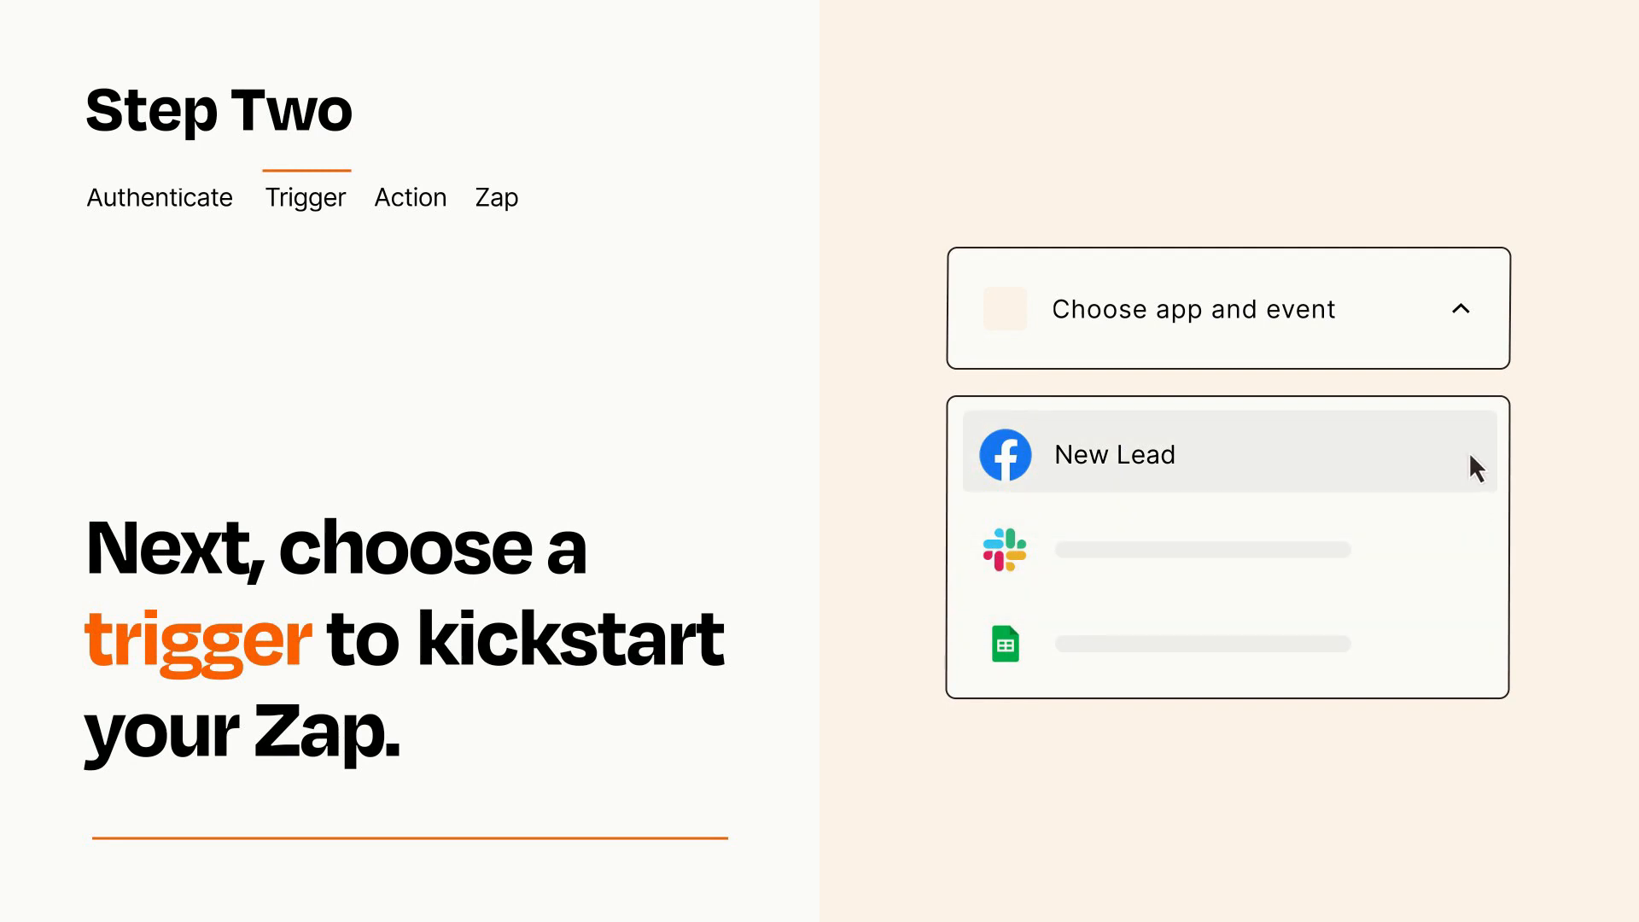
{"action": "mouse_move", "coordinate": [1473, 473]}
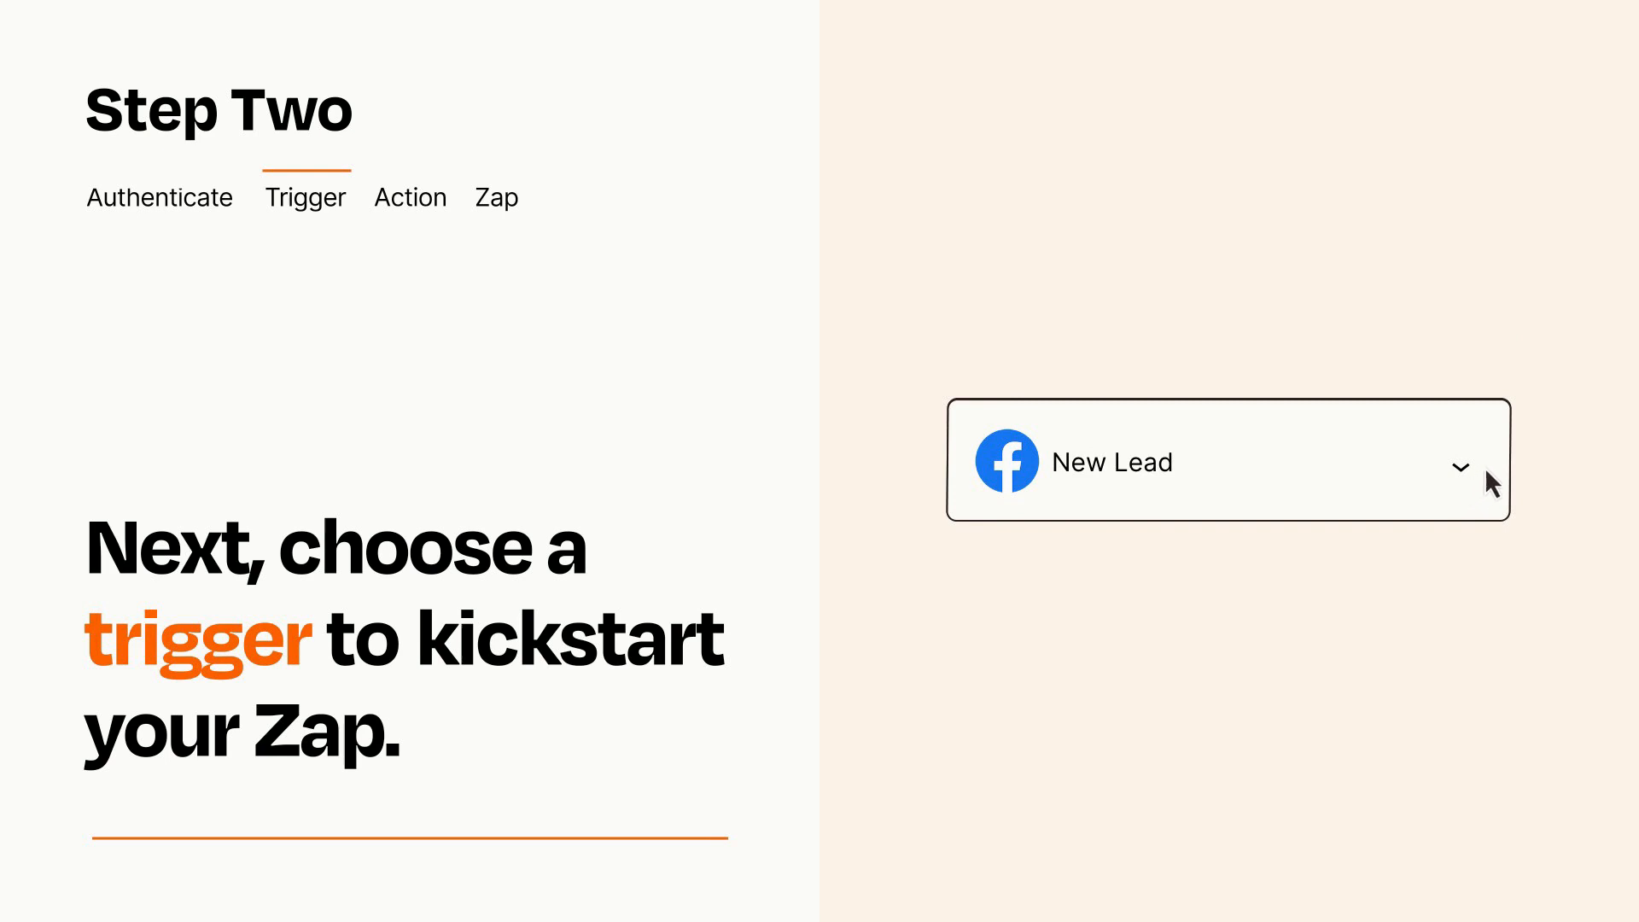
{"action": "mouse_move", "coordinate": [1489, 468]}
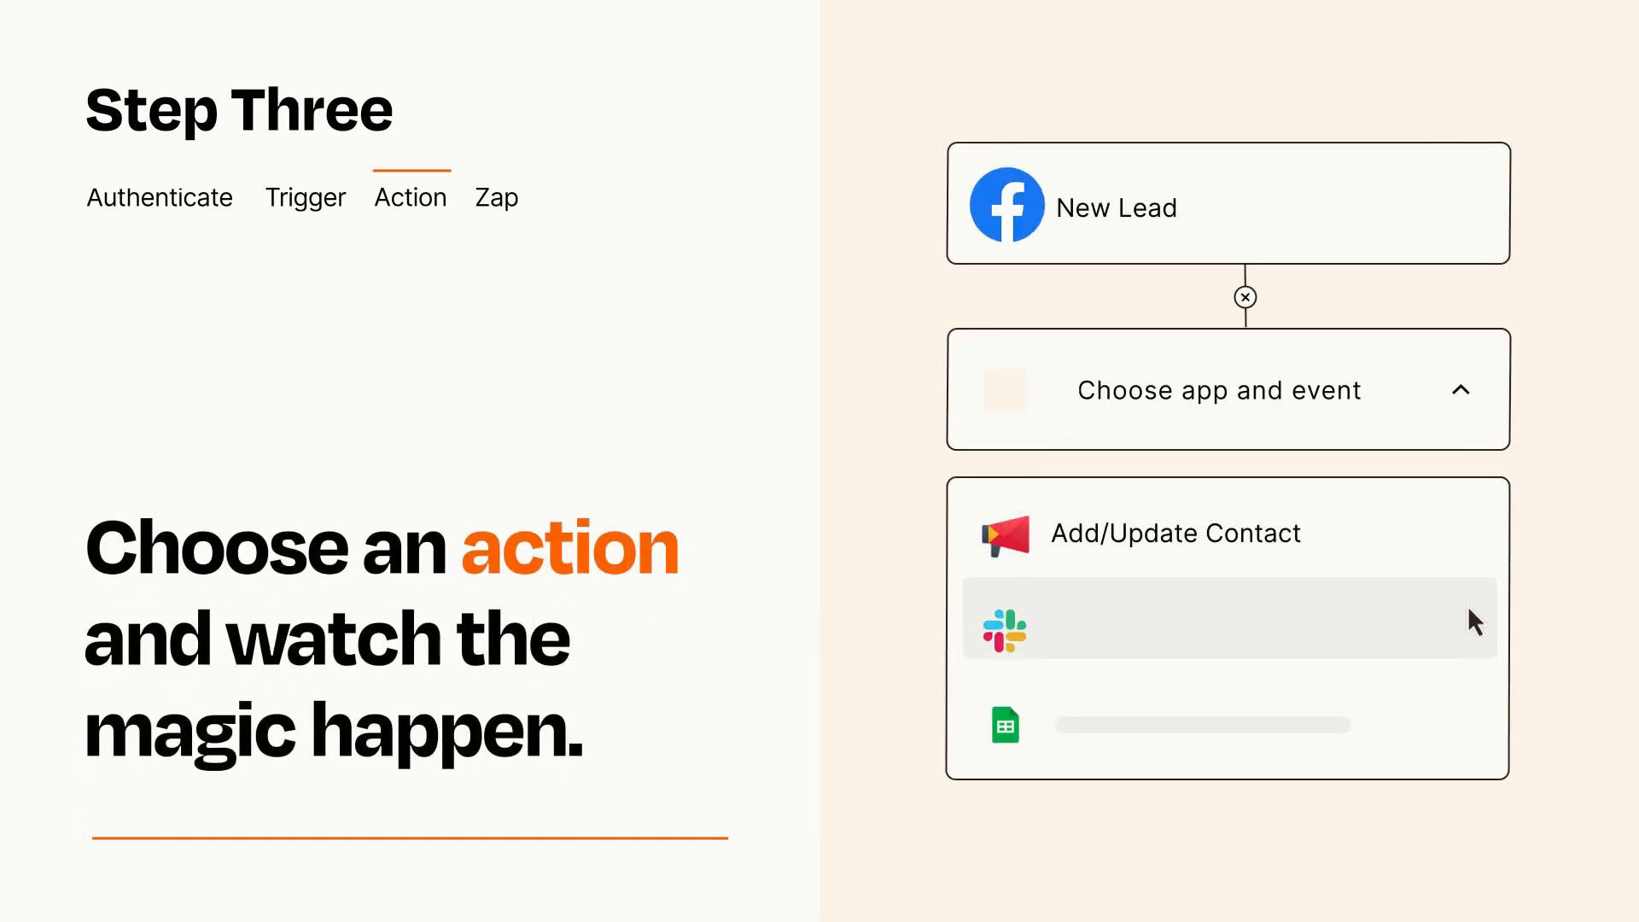
{"action": "mouse_move", "coordinate": [1474, 732]}
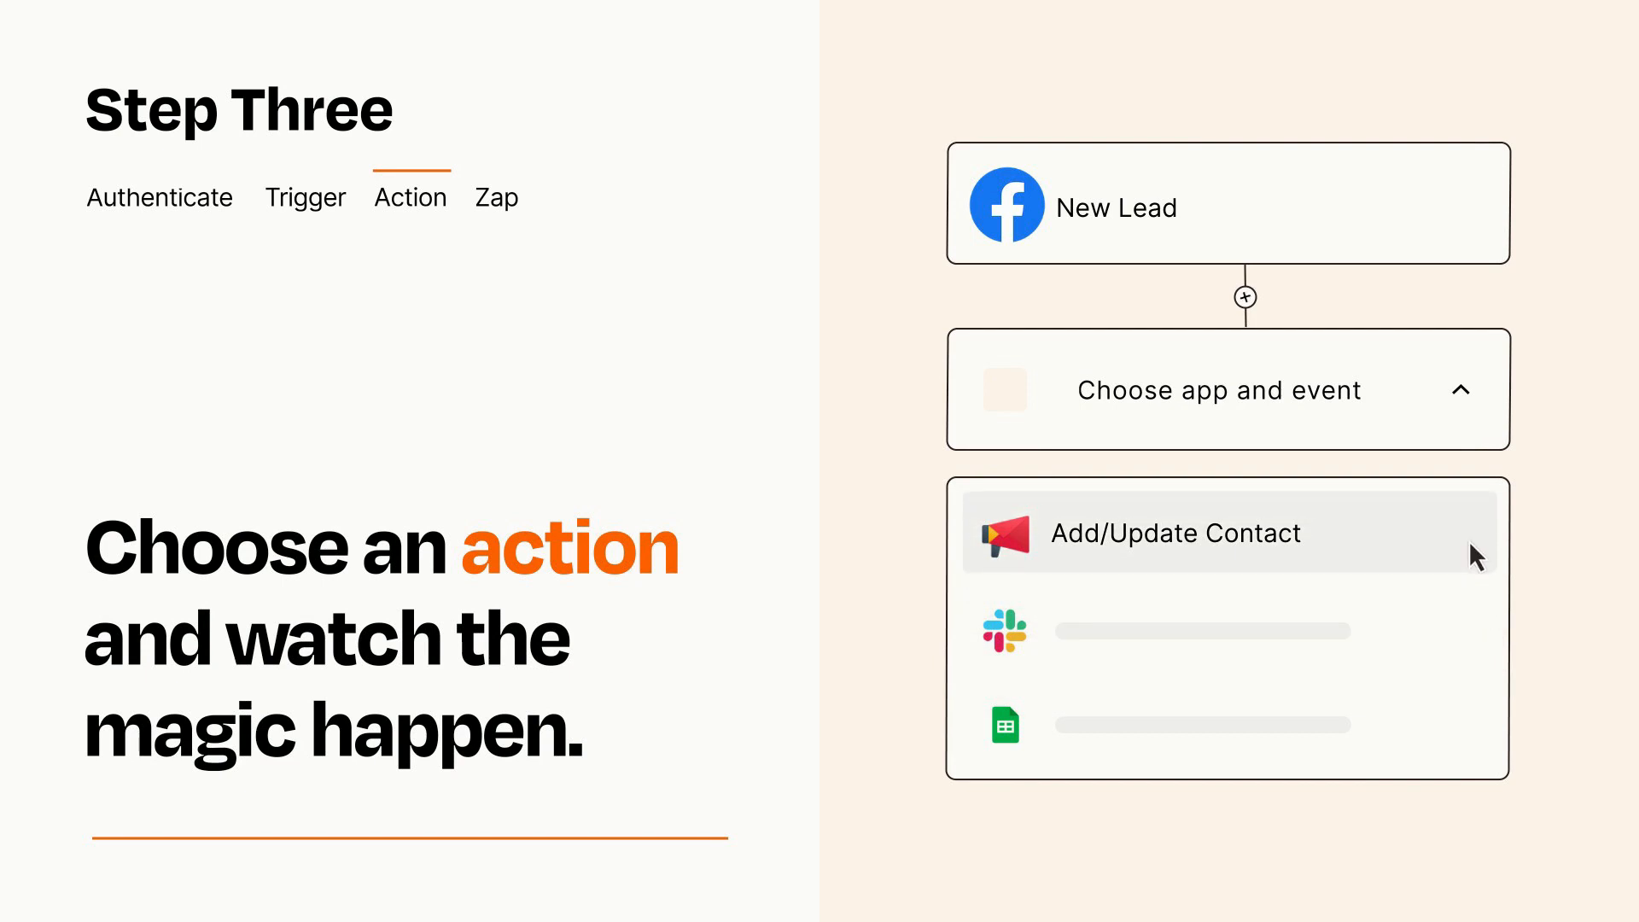
Step: Choose Add/Update Contact as the action following the Facebook New Lead trigger
{"action": "left_click", "coordinate": [1174, 533]}
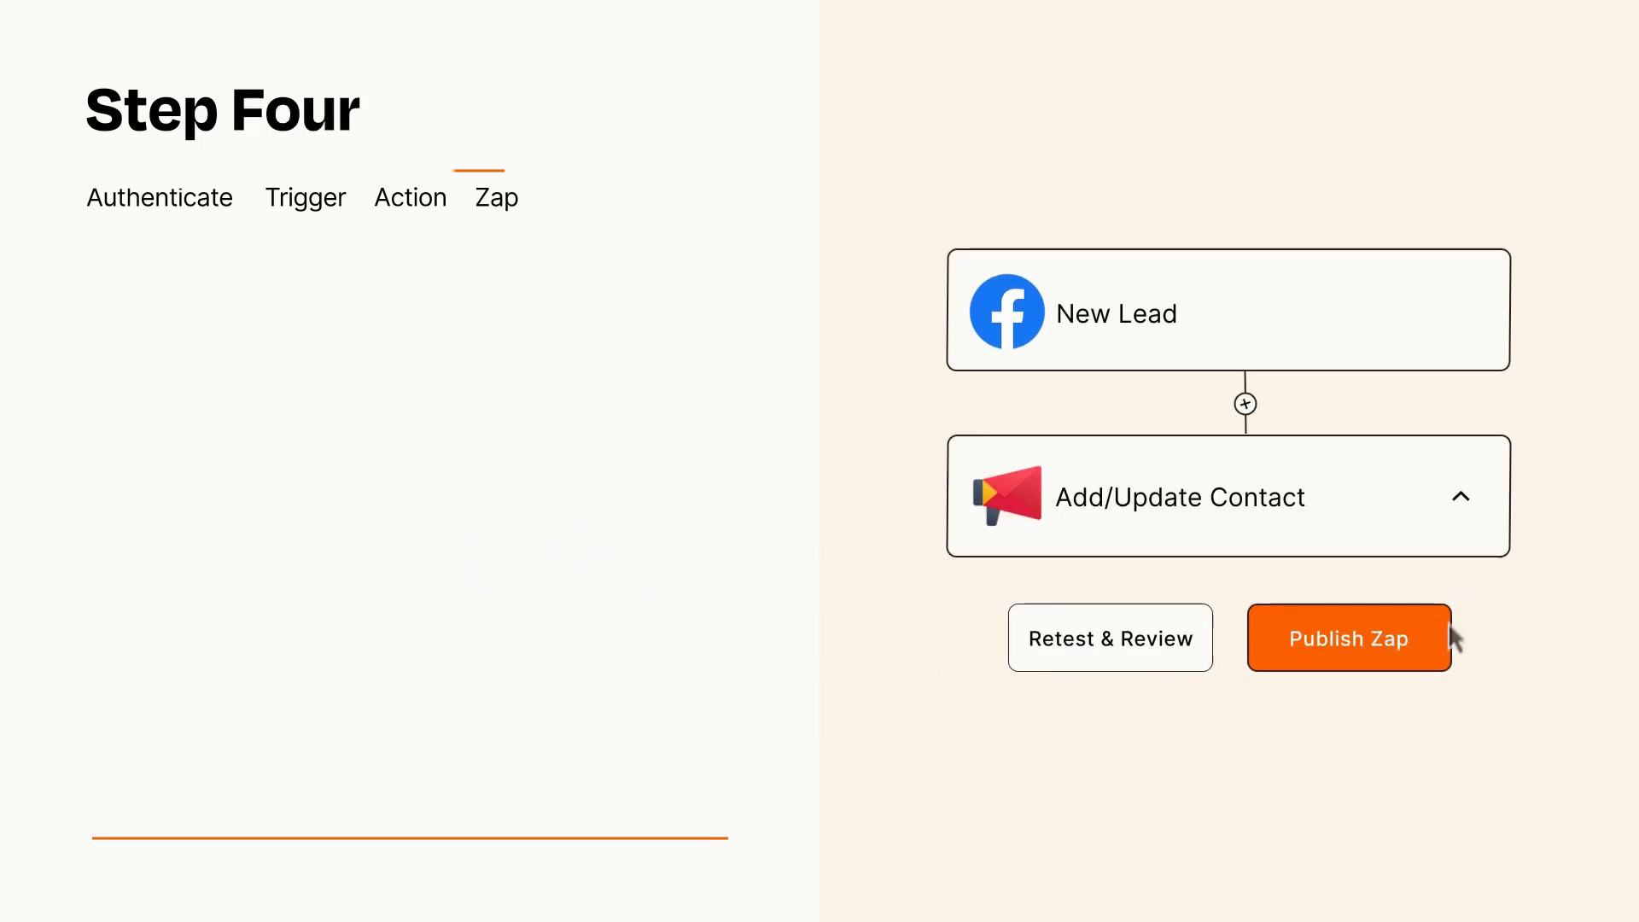
Step: Publish and turn on the Zap linking Facebook New Lead to Add/Update Contact
{"action": "left_click", "coordinate": [1347, 637]}
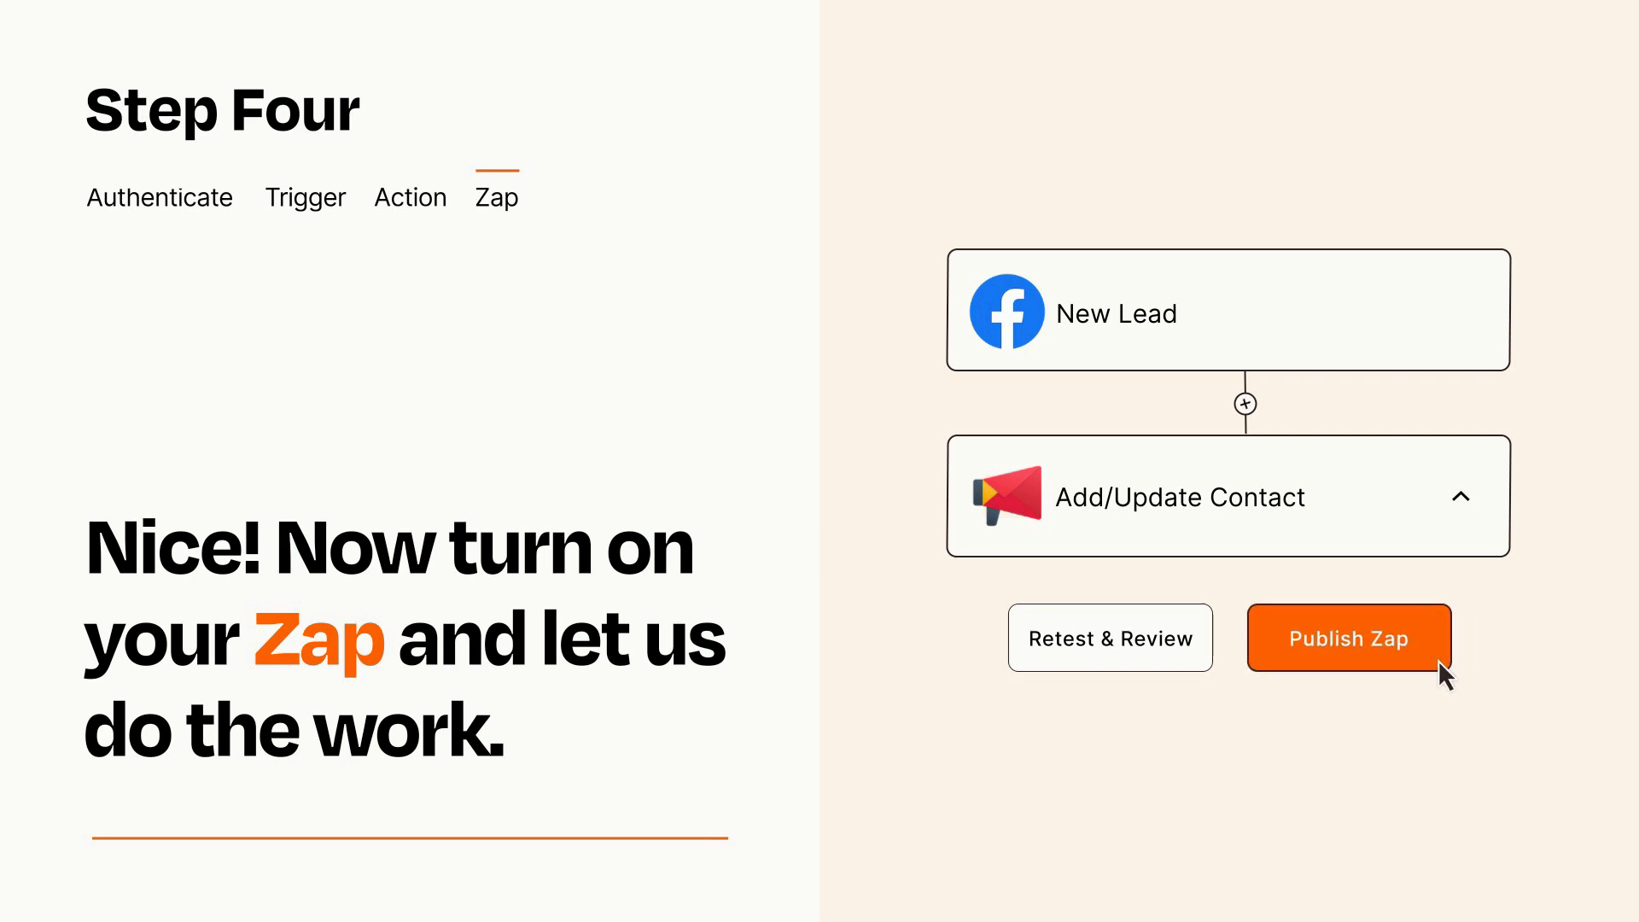
{"action": "left_click", "coordinate": [1349, 637]}
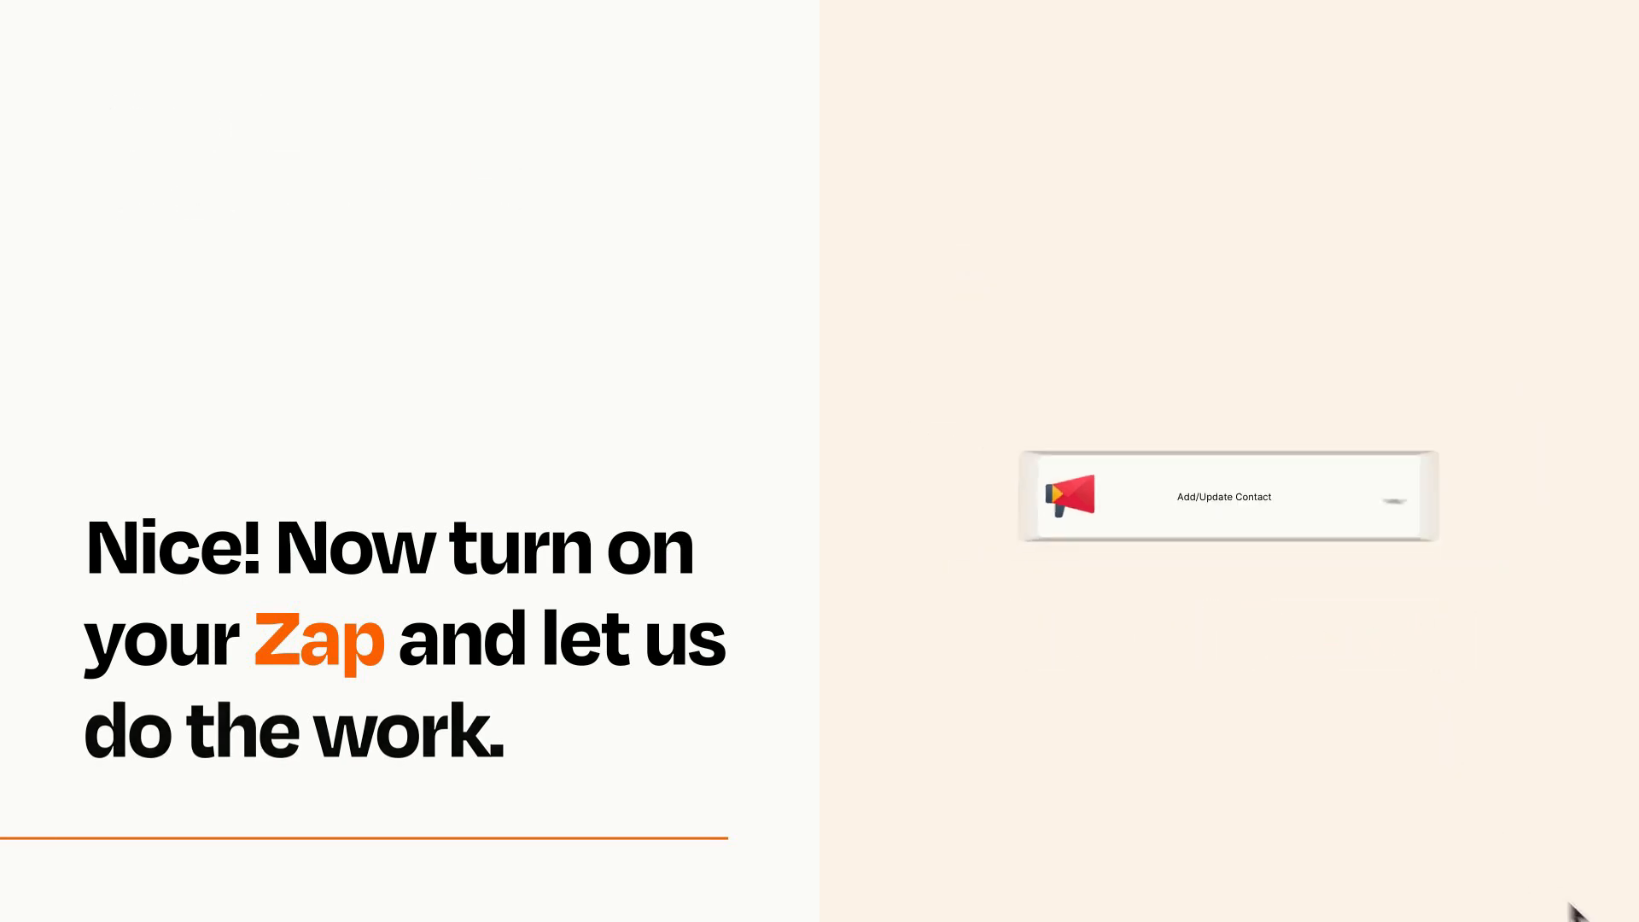